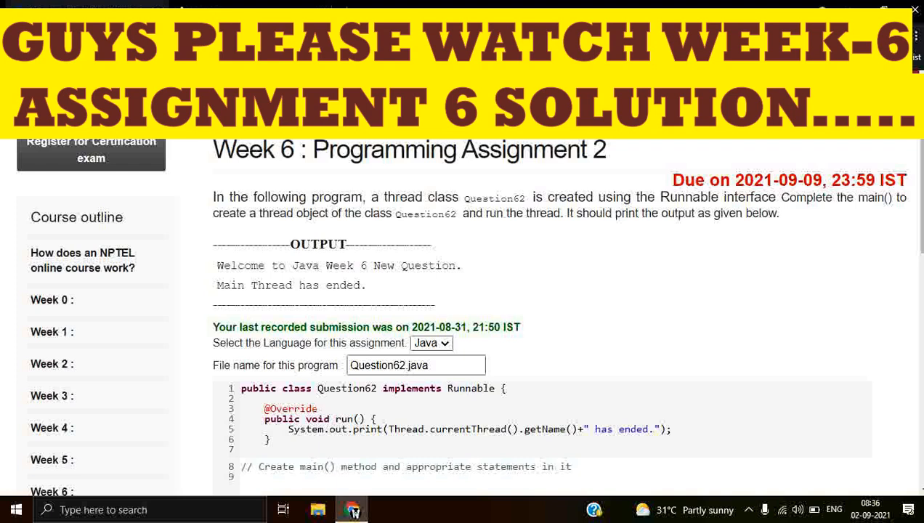
pyautogui.scroll(-3)
pyautogui.write('public static void main(Strin')
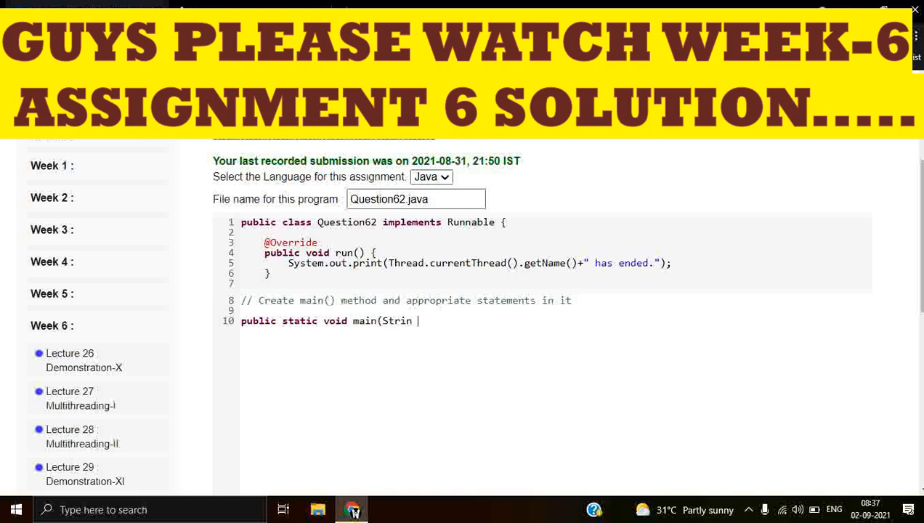
pyautogui.write('g []g)')
pyautogui.write('x.')
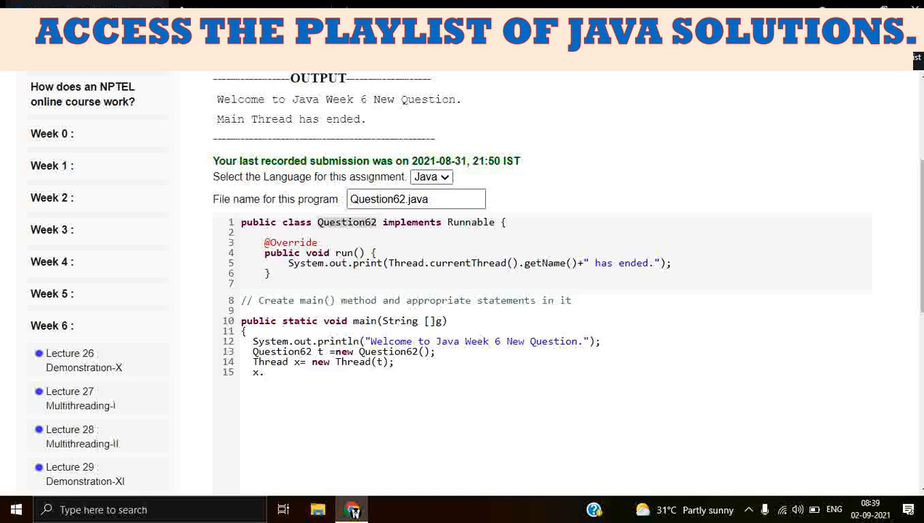
pyautogui.write('S')
pyautogui.write('x.start();')
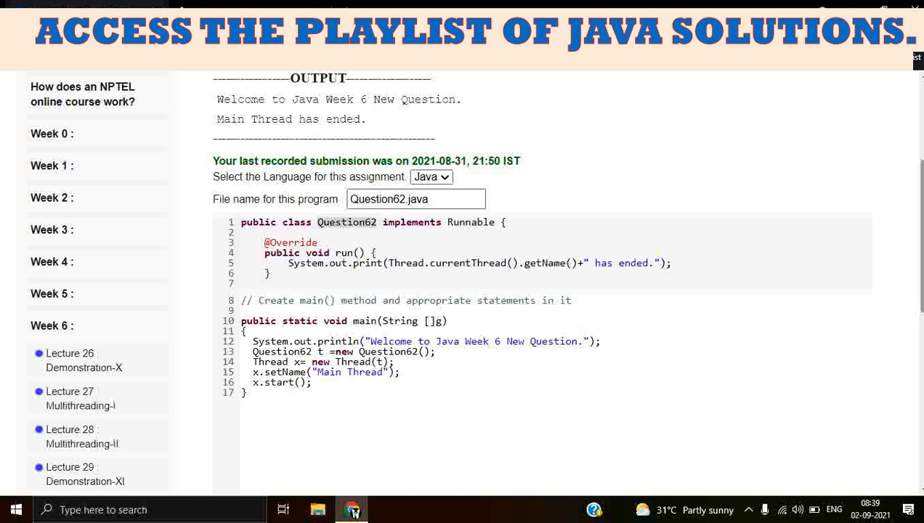
pyautogui.scroll(-3)
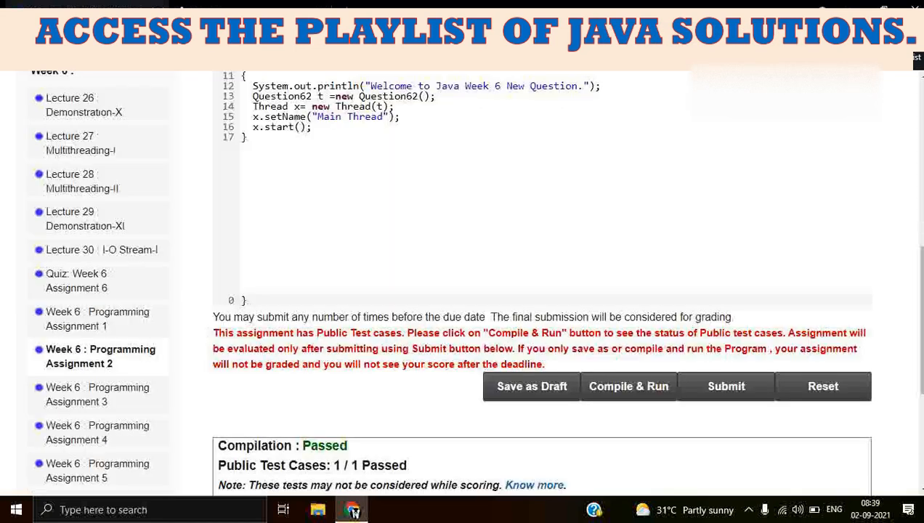
pyautogui.scroll(-3)
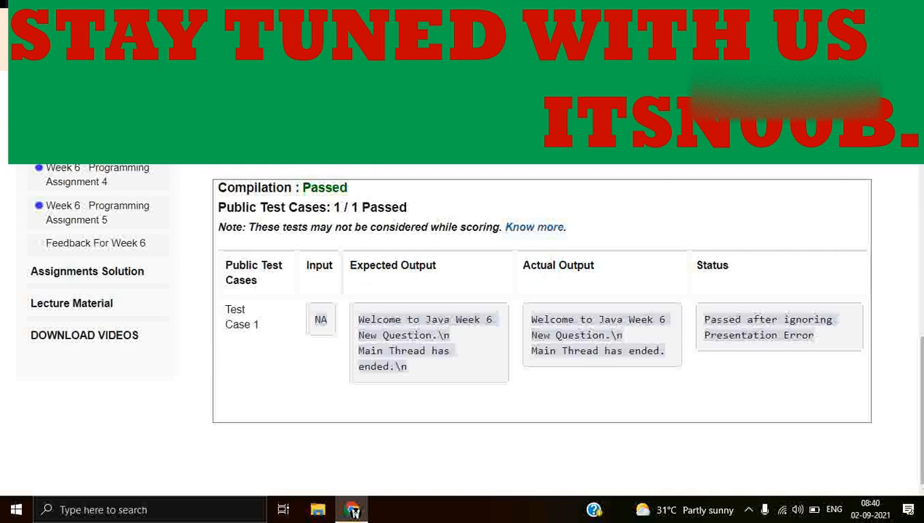
pyautogui.scroll(3)
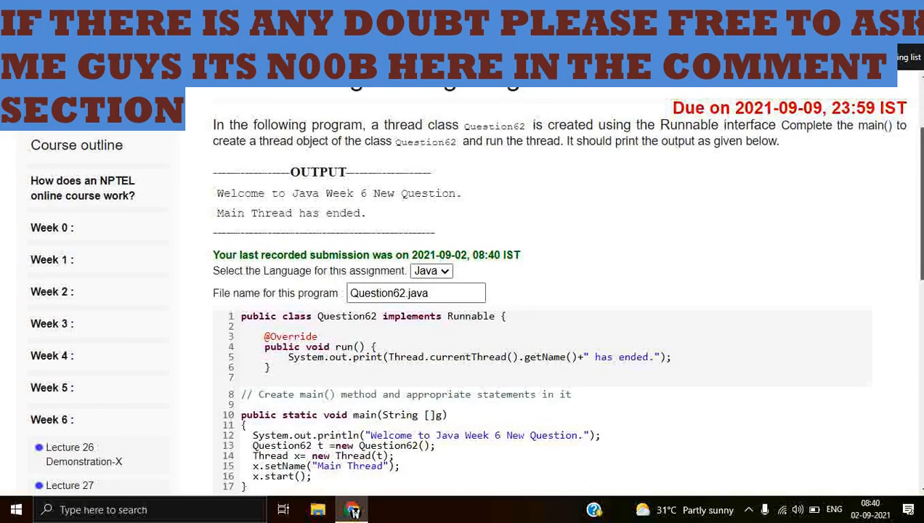